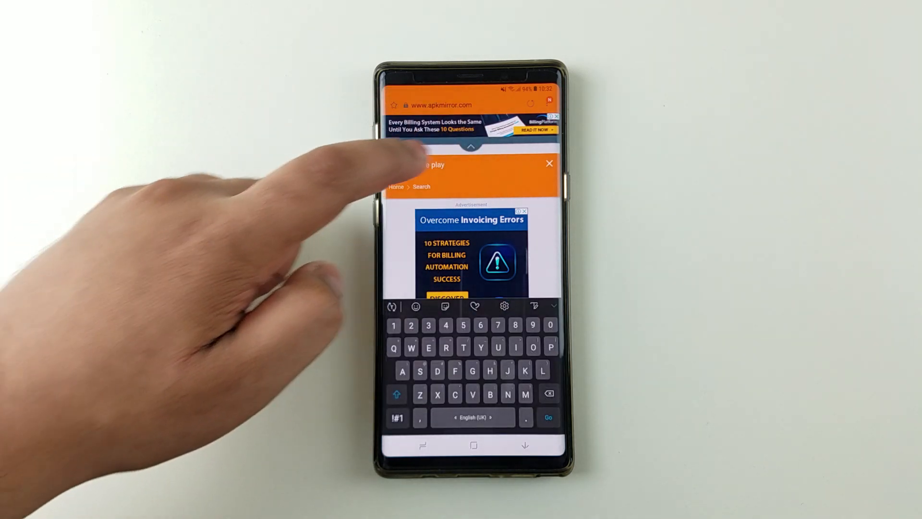
- Search APKMirror for "Google play store" to list its APK releases
type("Google play")
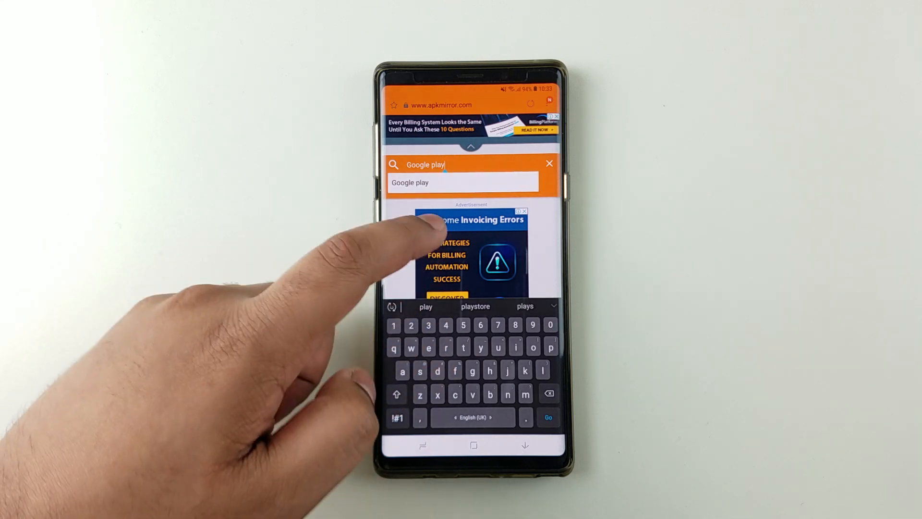
type("sto")
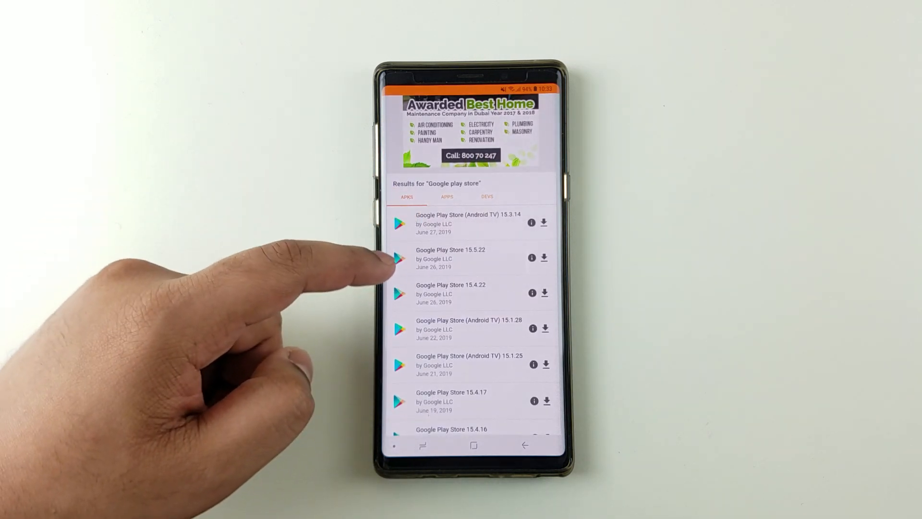
- Start downloading the Google Play Store 15.5.22 universal nodpi APK from its release page
left_click(451, 259)
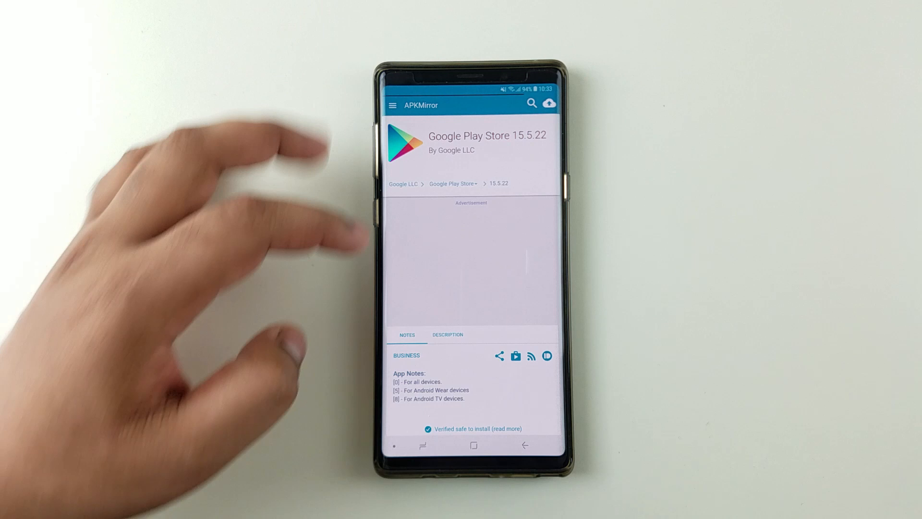
scroll("down", 3)
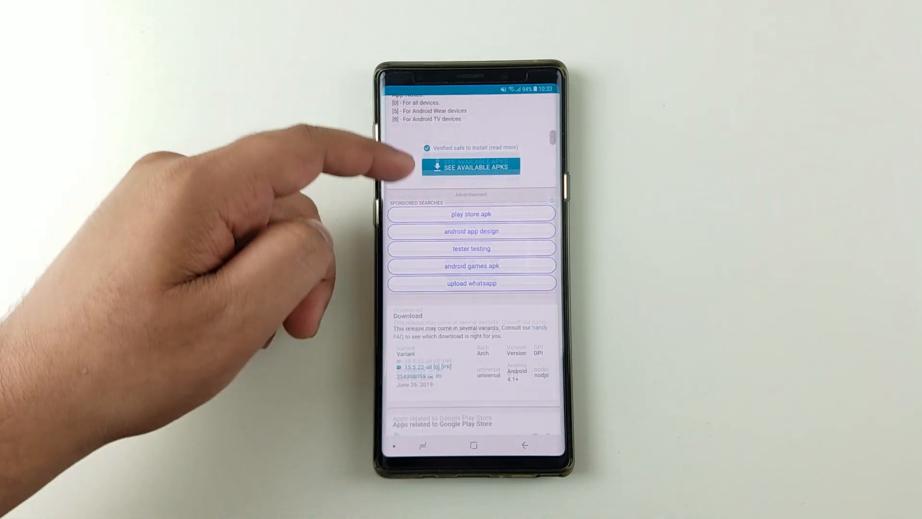
scroll("down", 3)
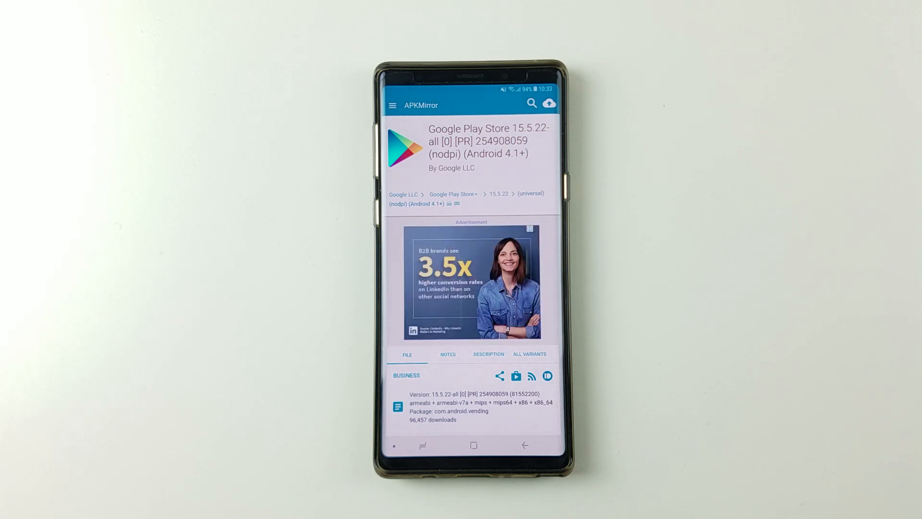
scroll("down", 3)
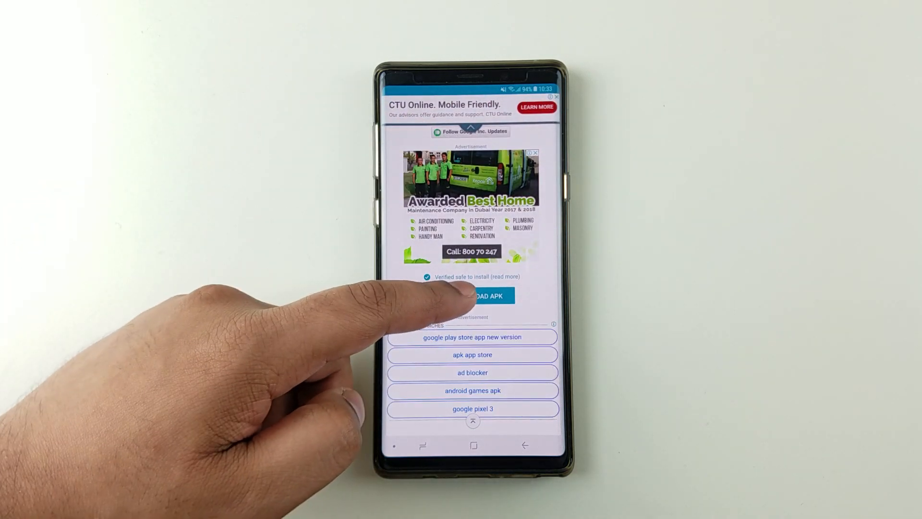
left_click(473, 295)
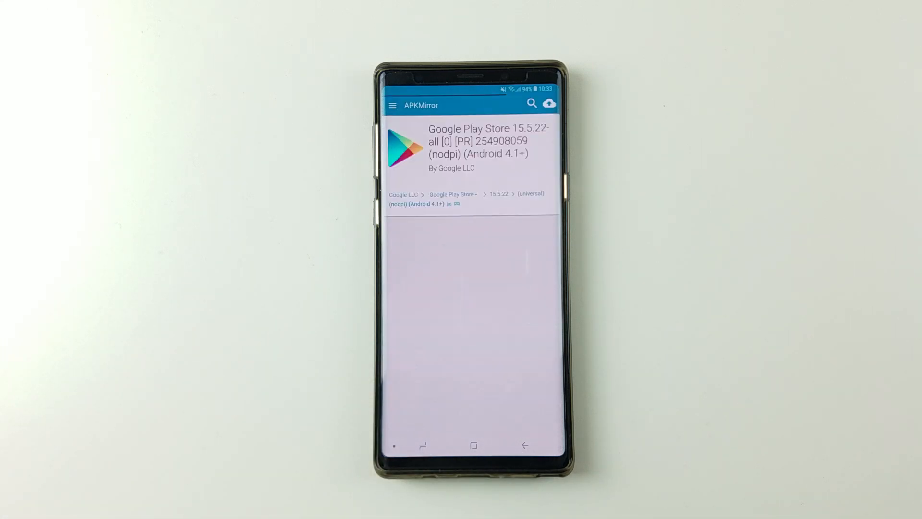
left_click(549, 103)
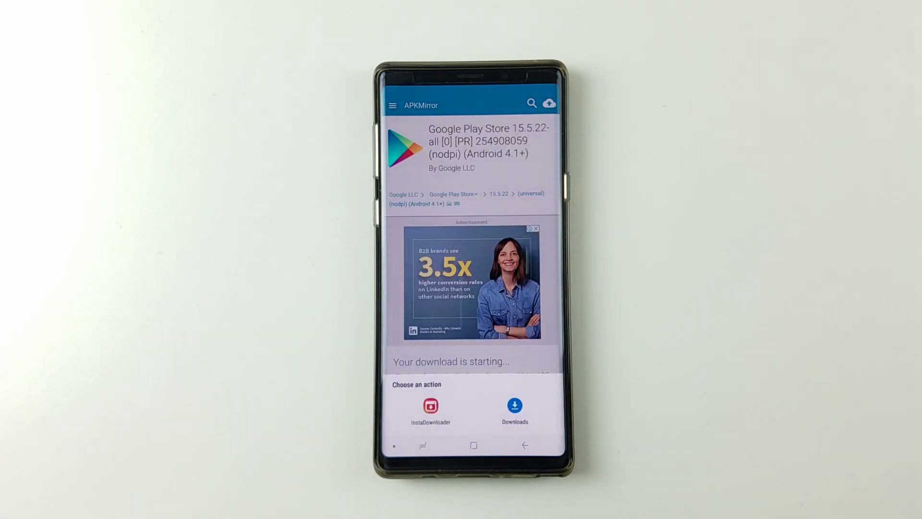
- Download the APK via Downloads and open the file, hitting the unknown-apps block
left_click(515, 405)
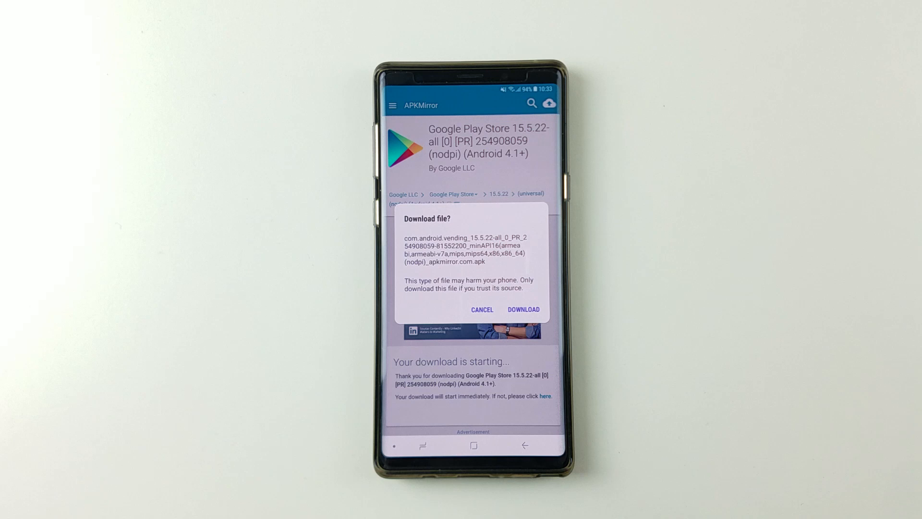
left_click(523, 309)
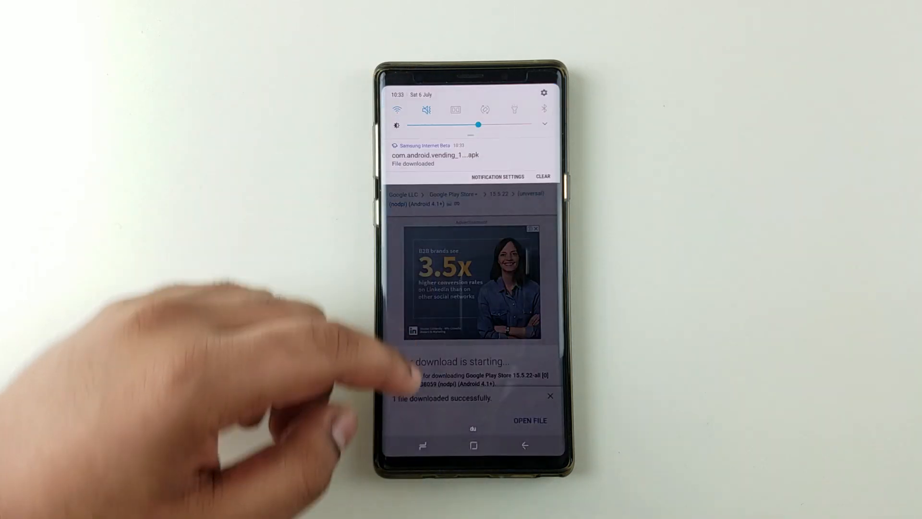
left_click(529, 420)
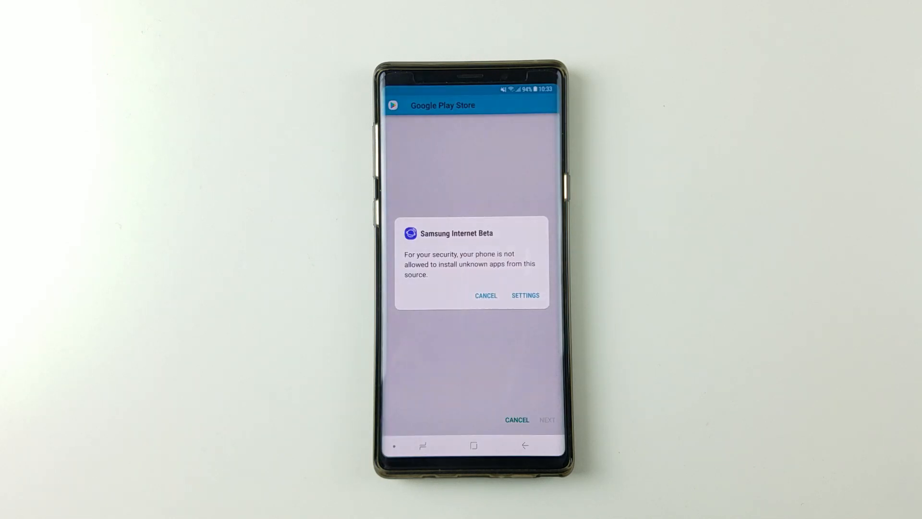
- Allow installing unknown apps from Samsung Internet Beta in Settings
left_click(525, 295)
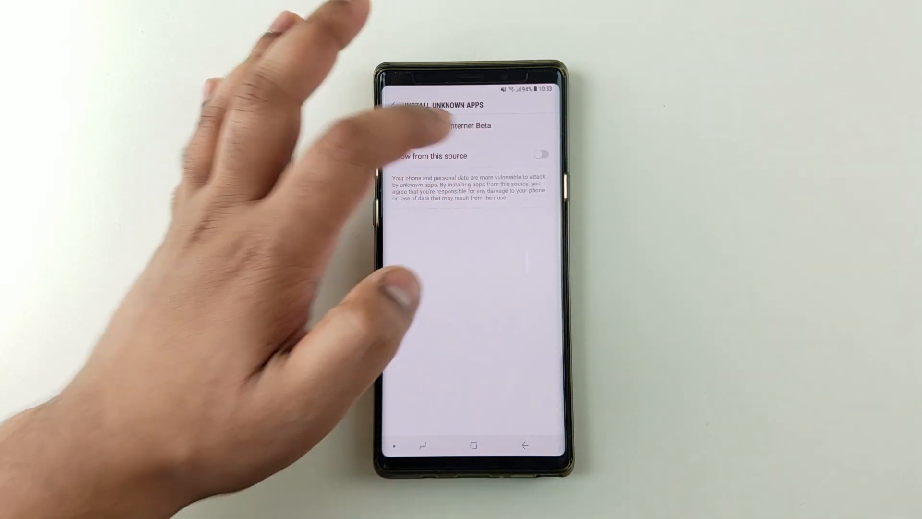
left_click(539, 155)
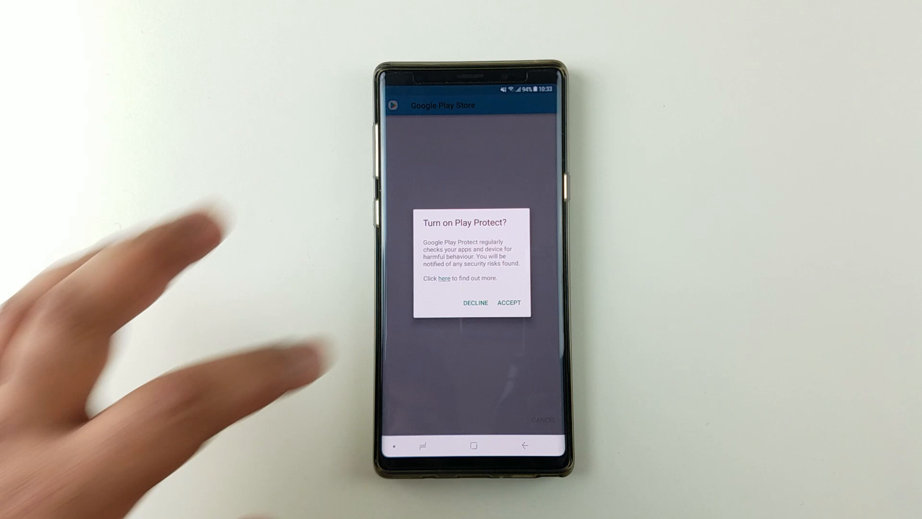
- Dismiss the Play Protect prompt and launch the installed Google Play Store
left_click(509, 302)
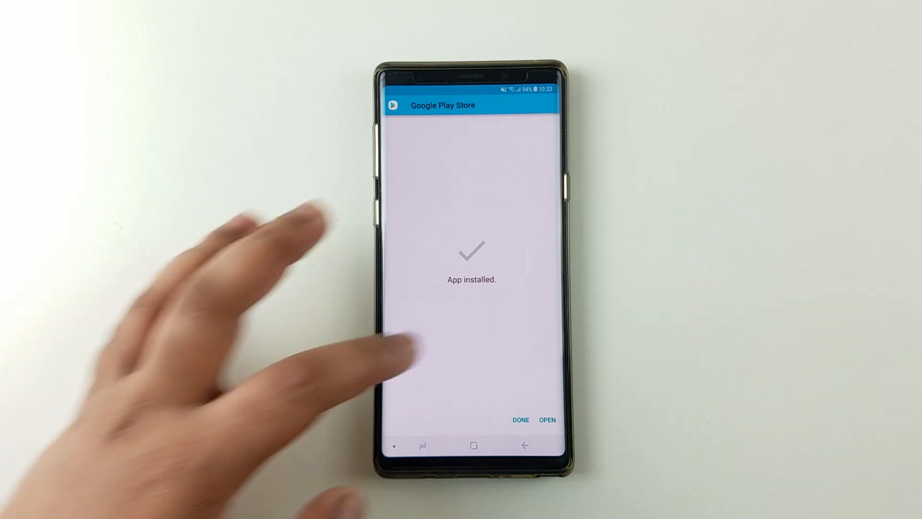
left_click(519, 419)
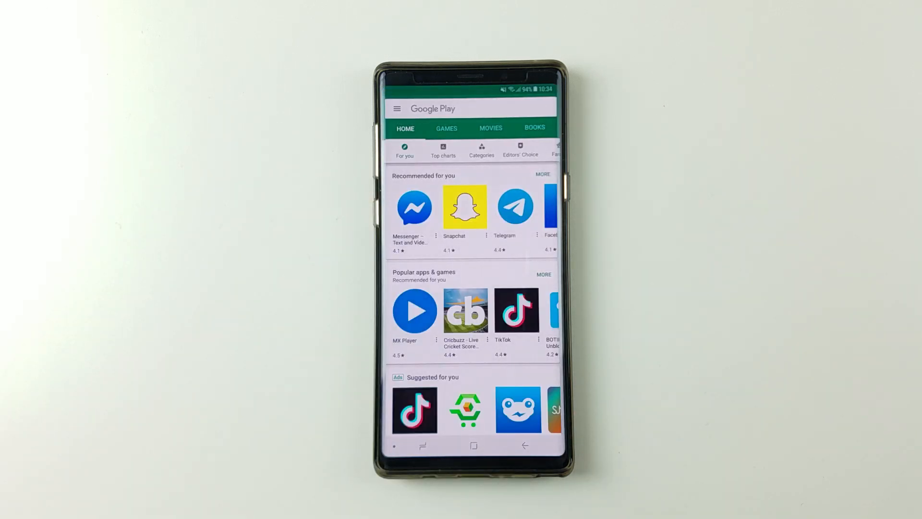